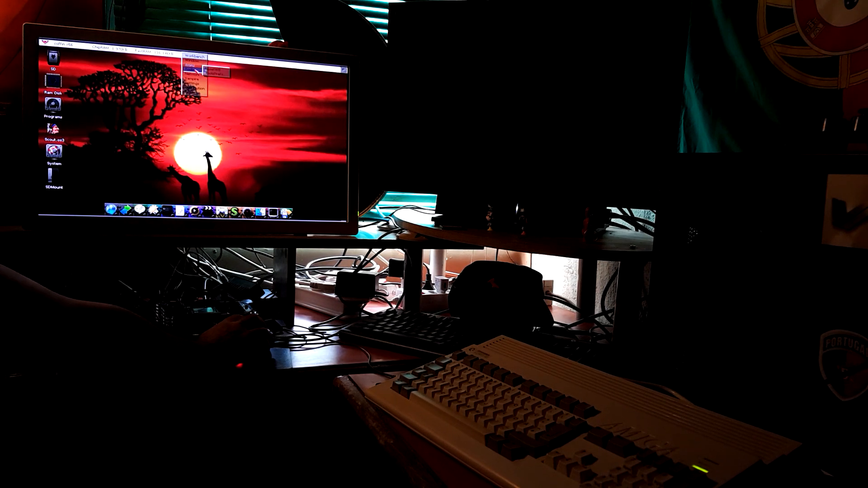
# - Open S:WHDLoad.prefs in EditPad for editing from the Workbench menu
pyautogui.click(195, 58)
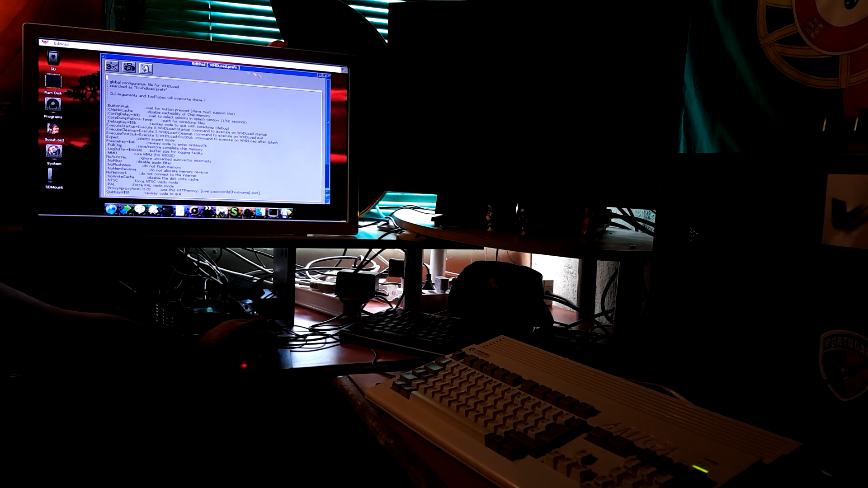
# - Launch 1st Division Manager from the games list so the WHDLoad splash appears
pyautogui.scroll(-3)
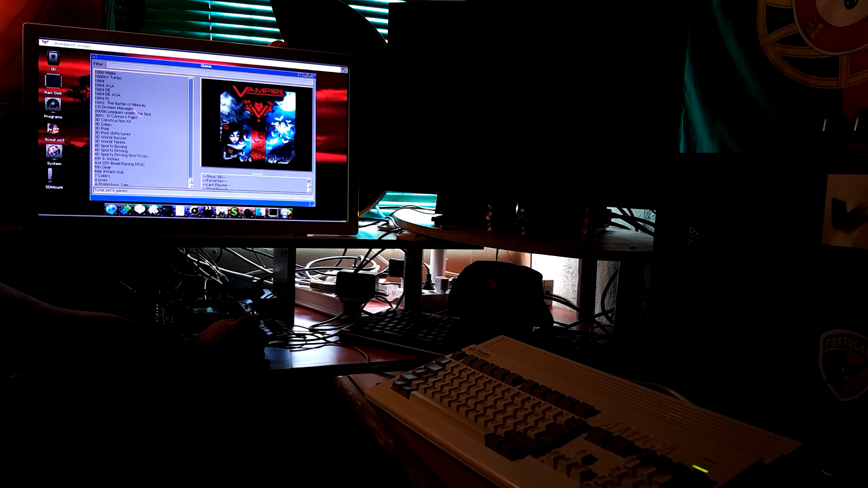
pyautogui.doubleClick(118, 109)
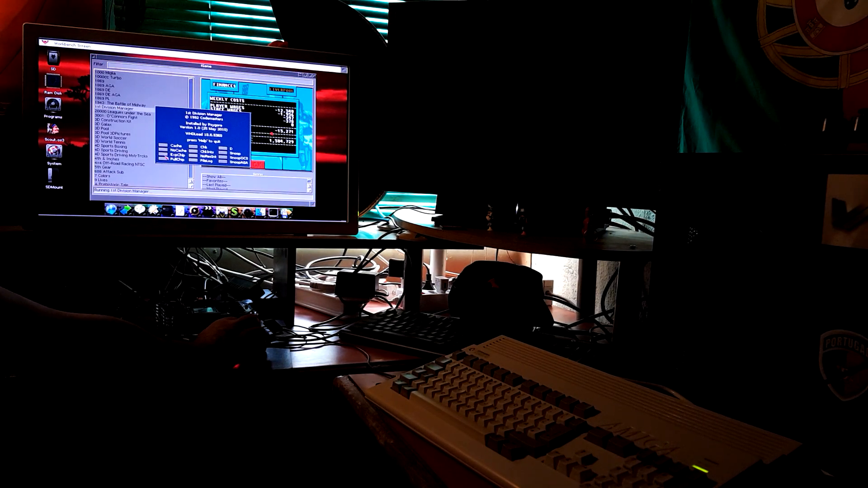